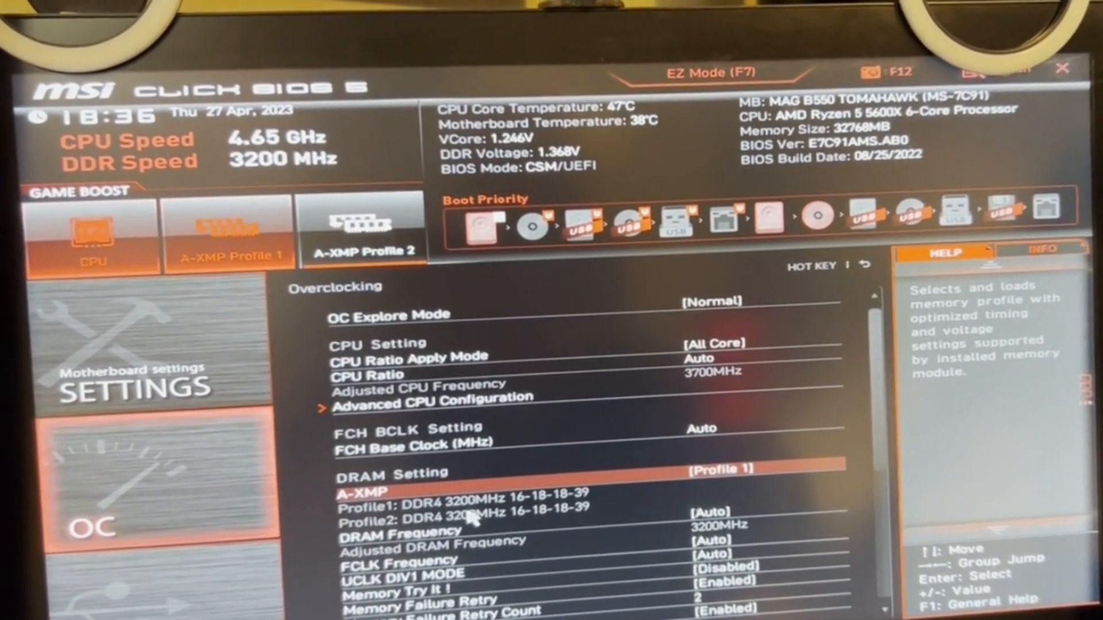
# Step: Set A-XMP to Profile 1, DDR4 3200MHz 16-18-18-39, under DRAM Setting
pyautogui.press('down')
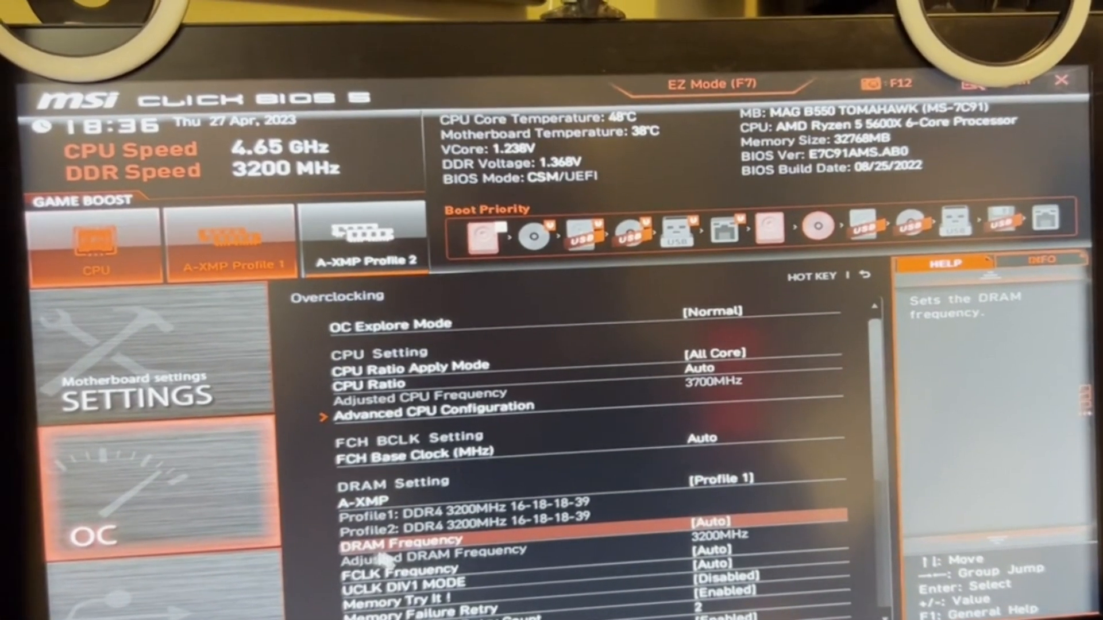
pyautogui.press('Down')
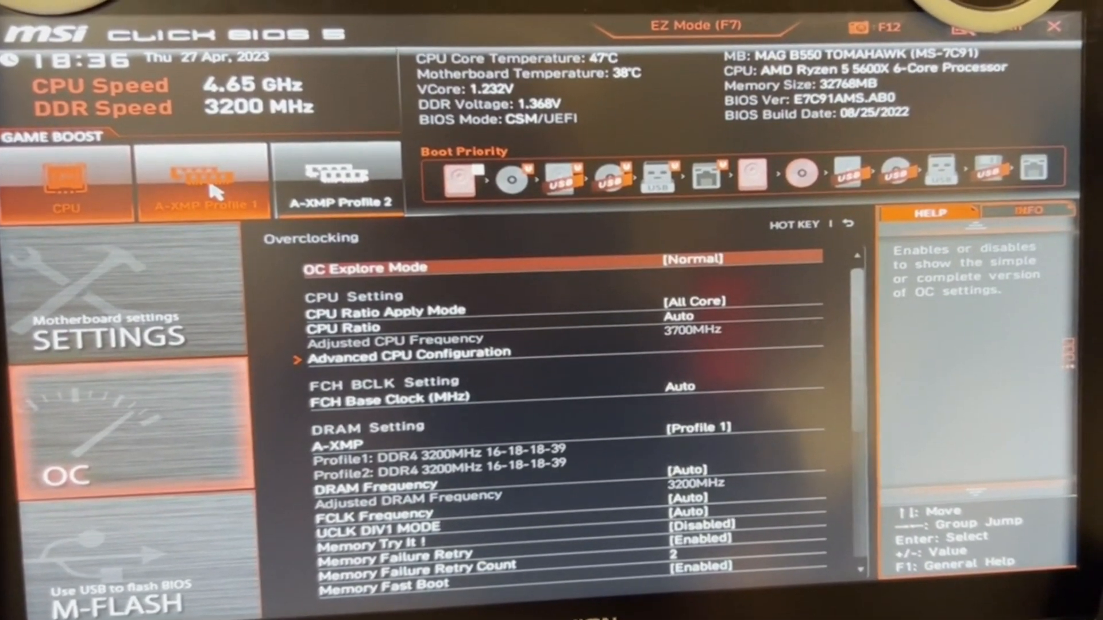
# Step: Apply A-XMP Profile 1, confirm 'Save configuration and exit' and reboot into Windows
pyautogui.click(126, 309)
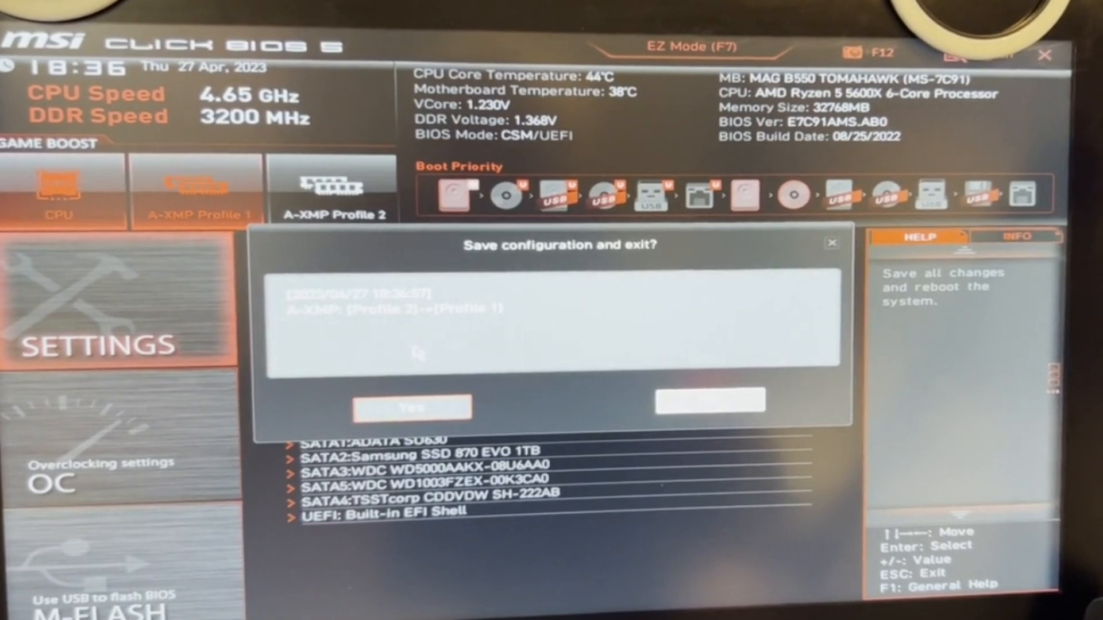
pyautogui.click(411, 407)
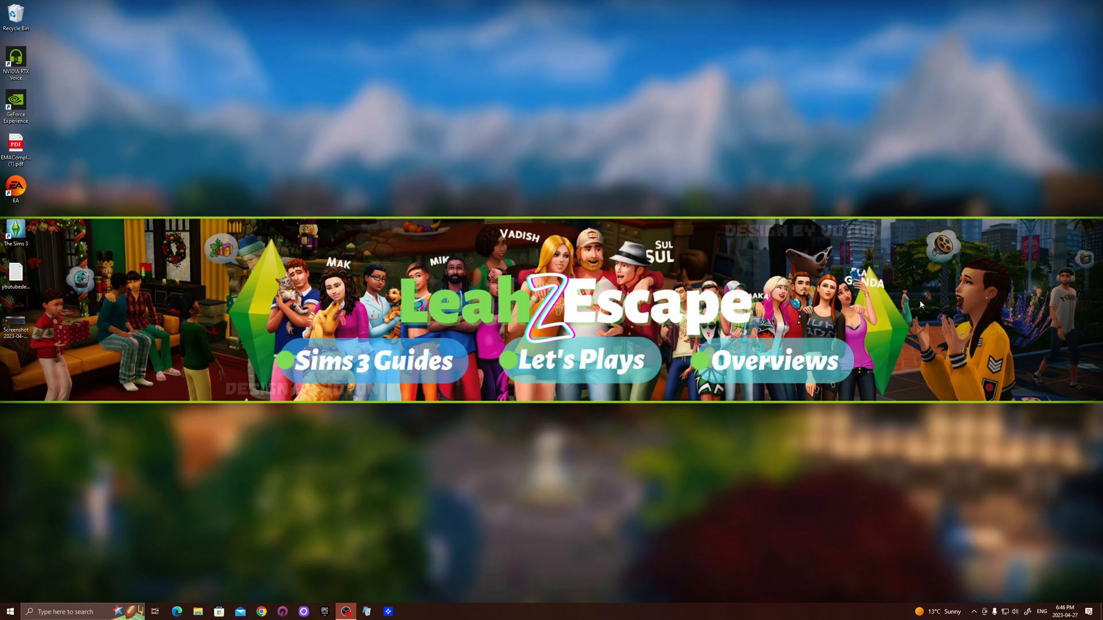
pyautogui.moveTo(610, 562)
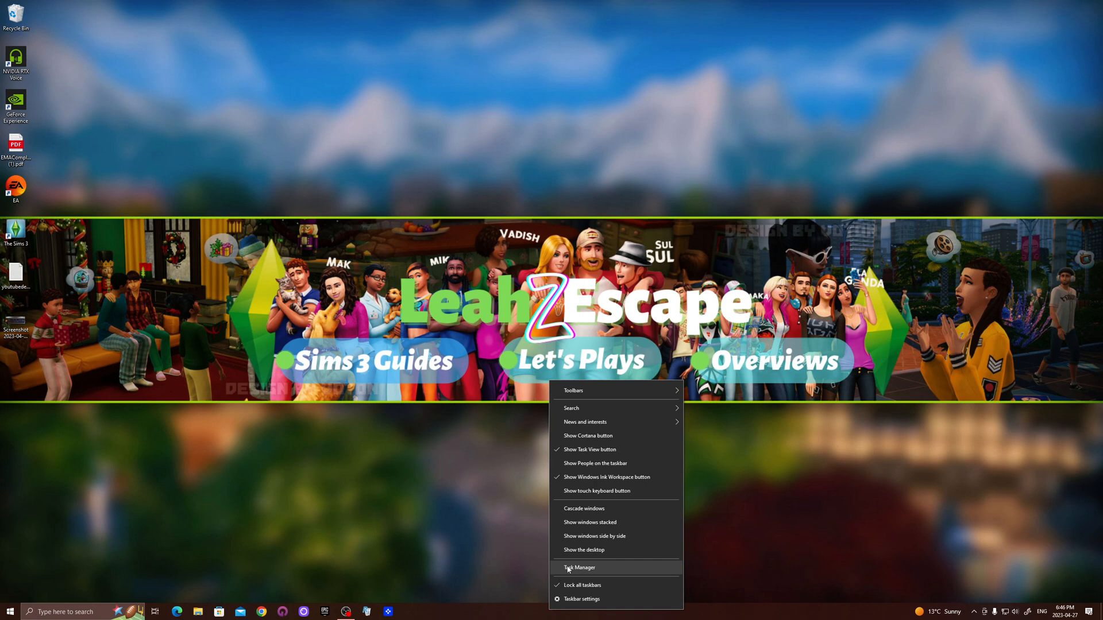
# Step: Launch Task Manager and view the Memory performance details to check RAM speed
pyautogui.click(579, 568)
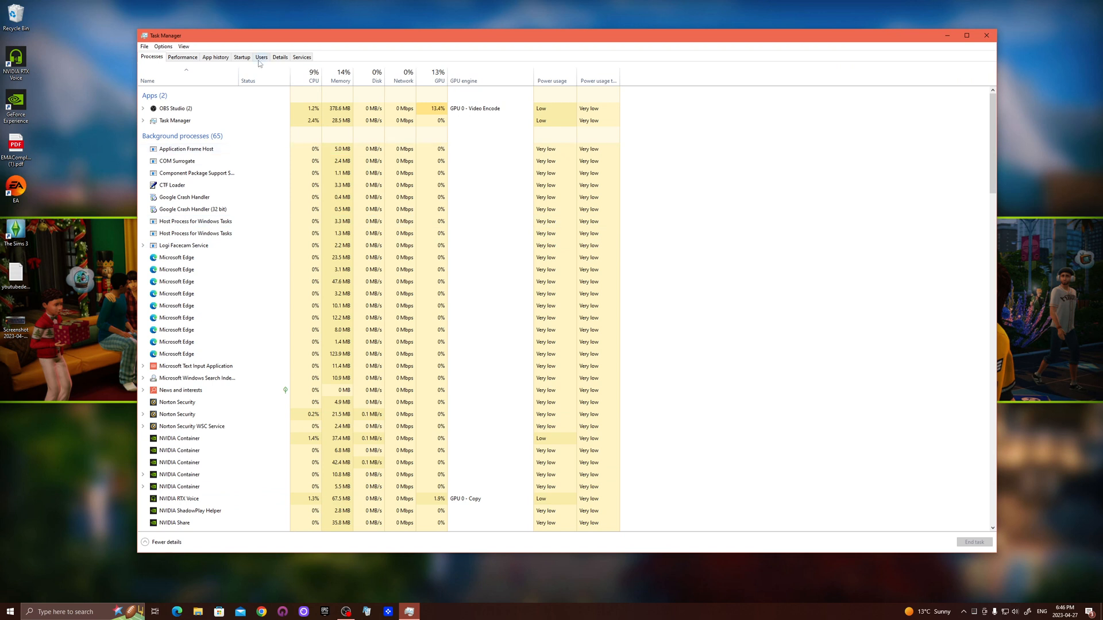
pyautogui.click(181, 57)
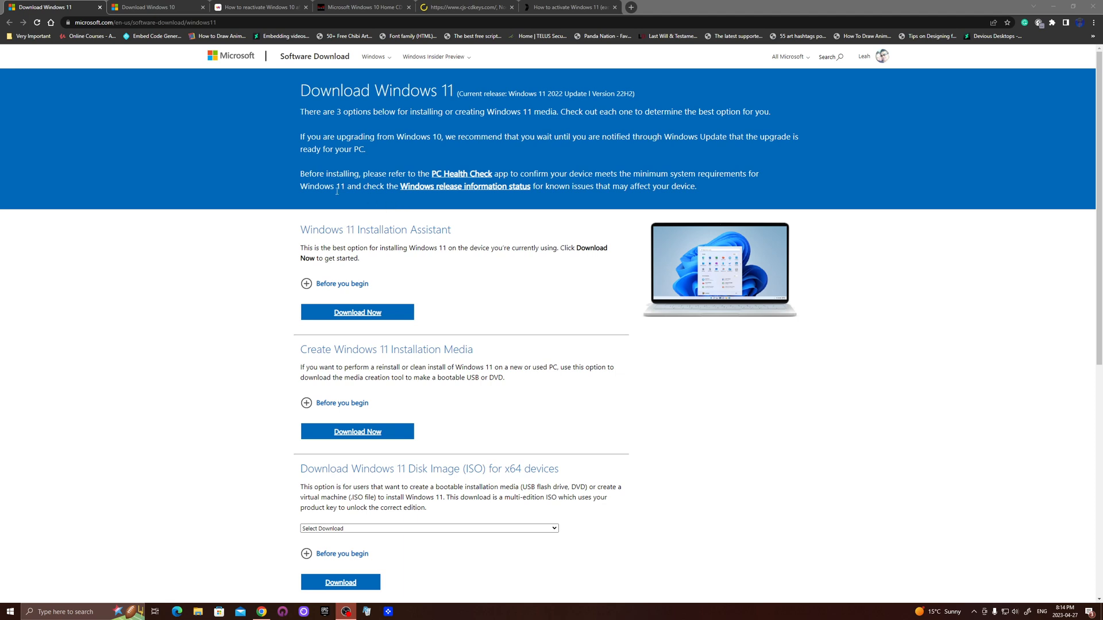
pyautogui.moveTo(186, 125)
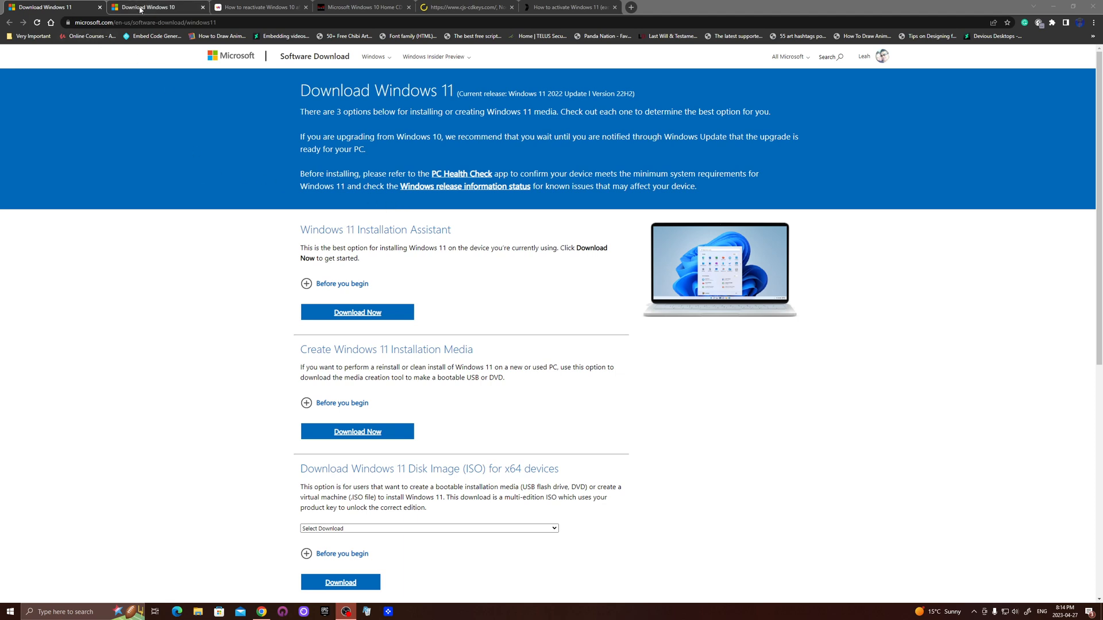
# Step: View the Windows 10 reactivation article, then the 'How to activate Windows 11' guide
pyautogui.click(258, 7)
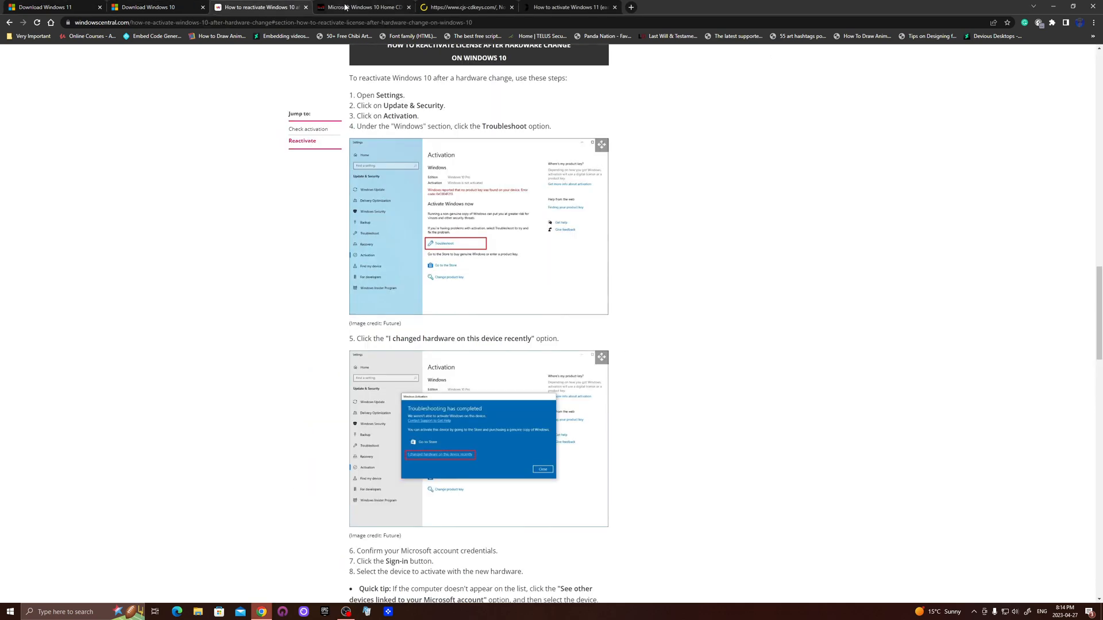
pyautogui.click(570, 7)
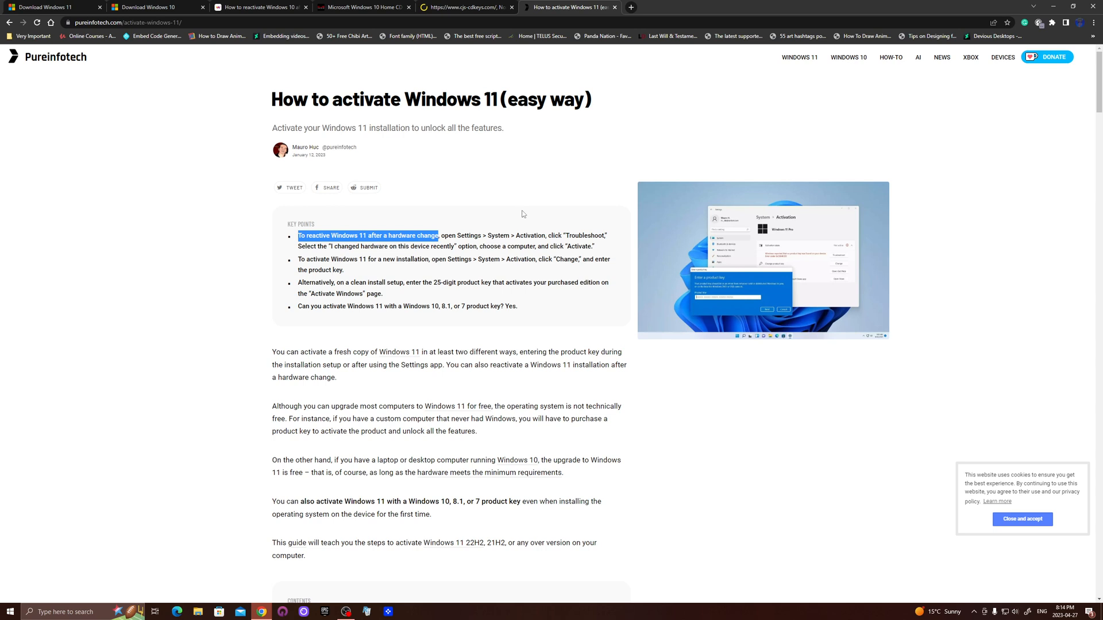
pyautogui.moveTo(502, 206)
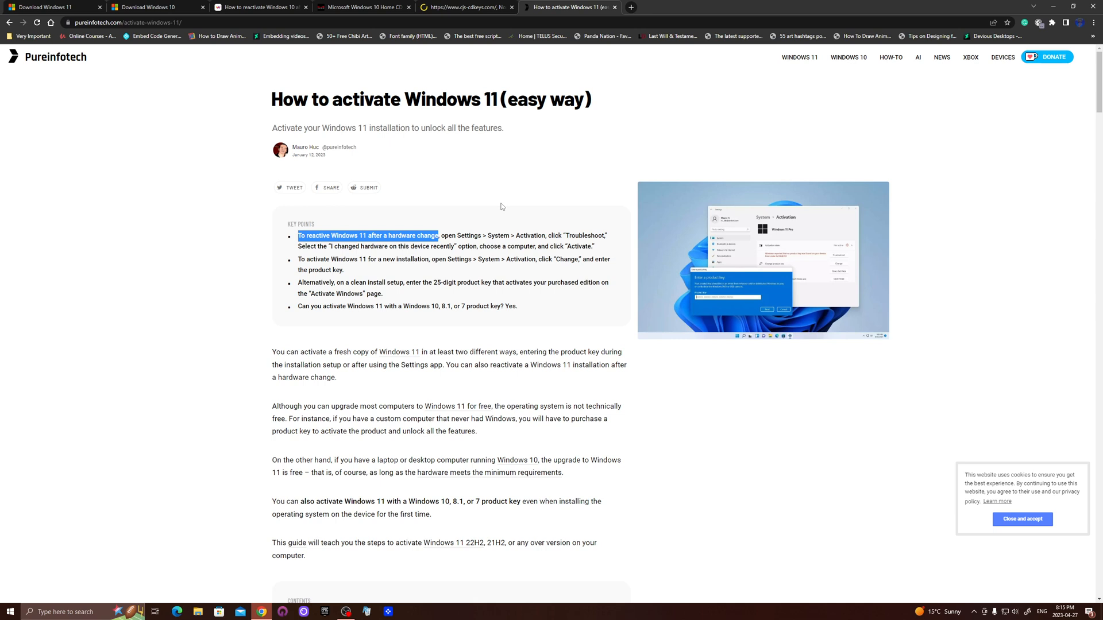
pyautogui.moveTo(155, 54)
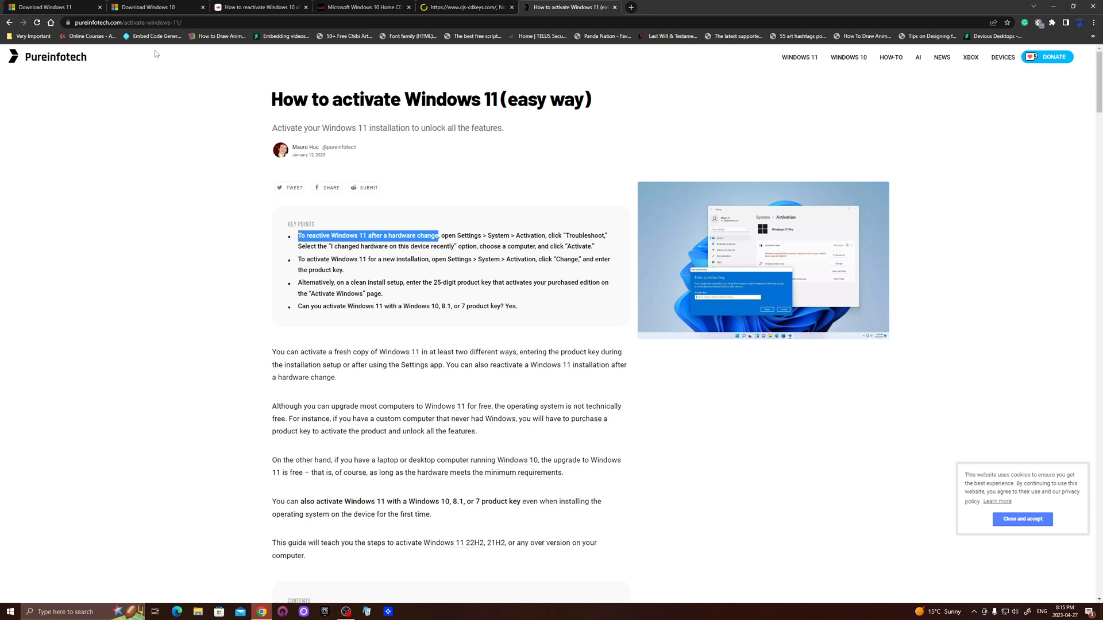